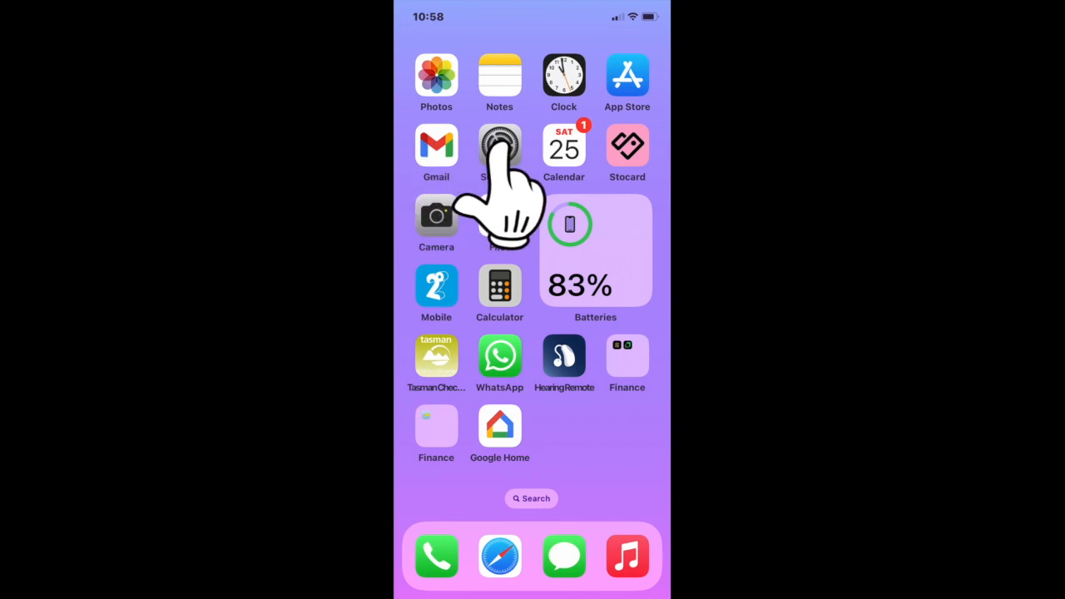
Launch Settings from the Home Screen.
{"action": "left_click", "coordinate": [499, 146]}
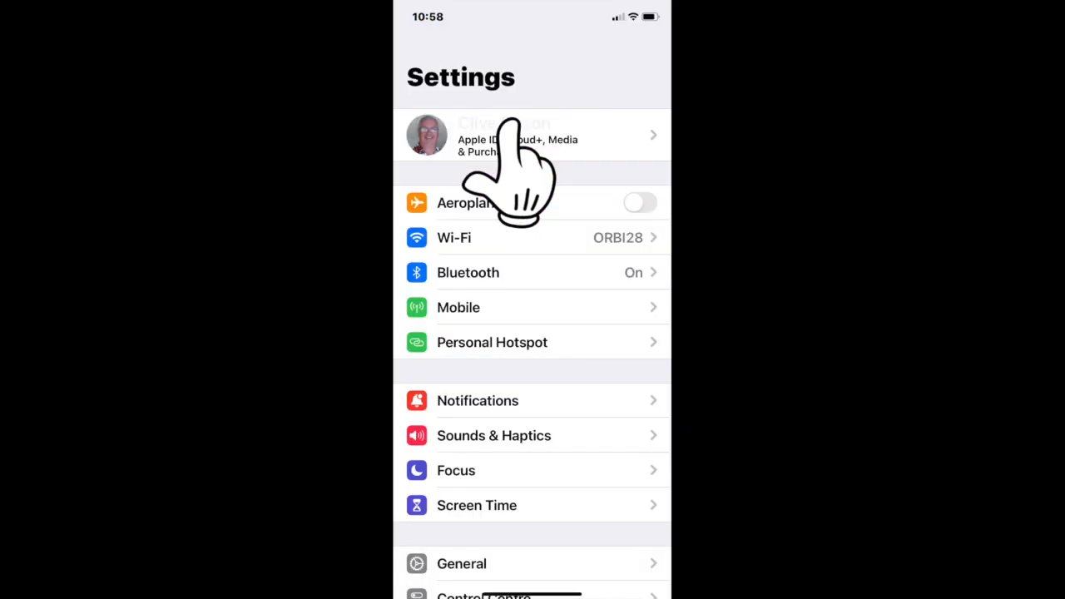
{"action": "left_click", "coordinate": [533, 135]}
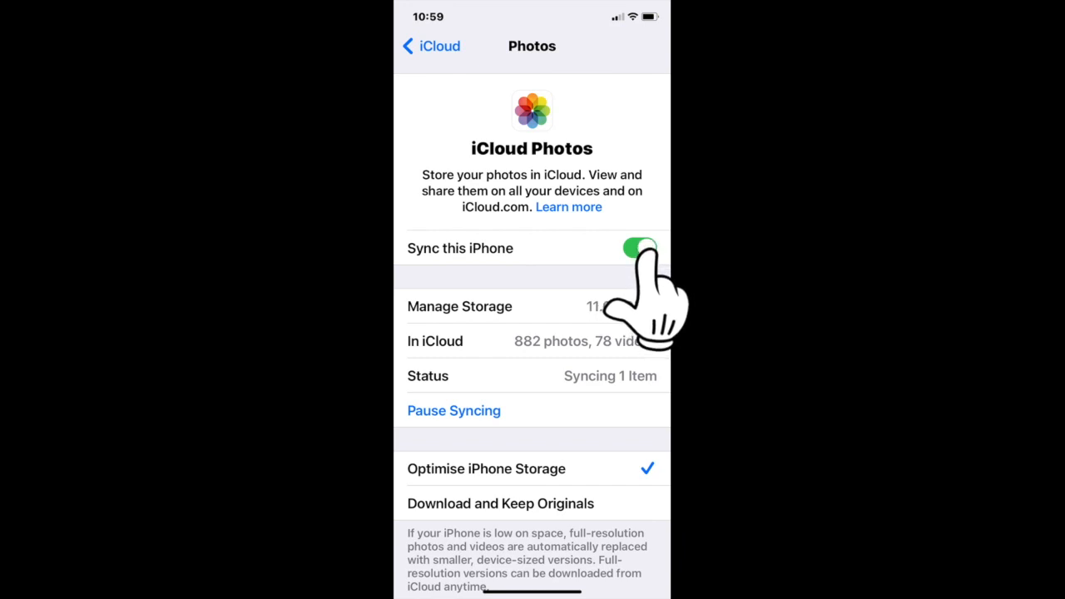
Turn off 'Sync this iPhone' for iCloud Photos, showing the download/remove prompt.
{"action": "left_click", "coordinate": [639, 248]}
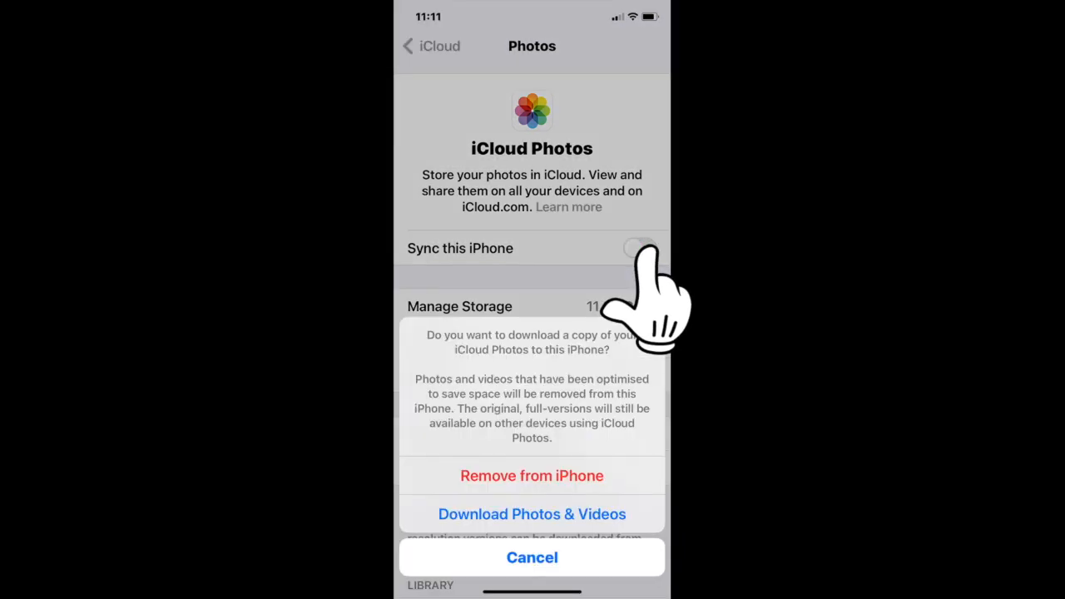